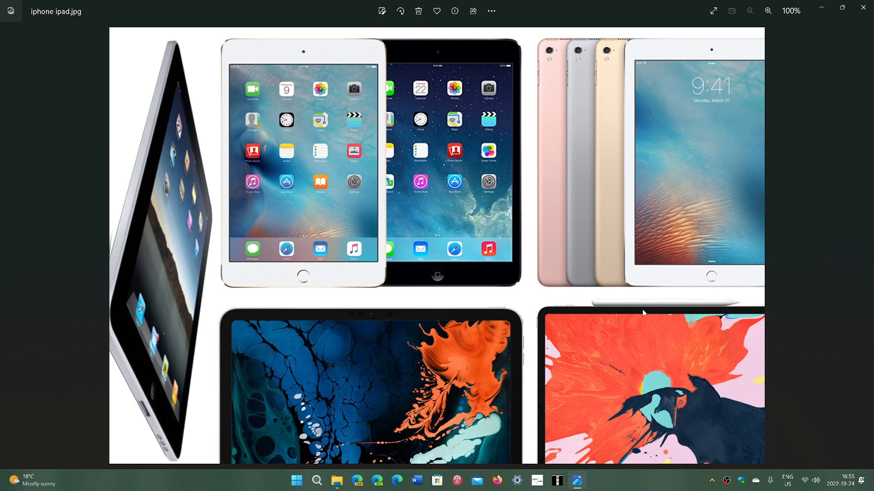
{"action": "mouse_move", "coordinate": [653, 477]}
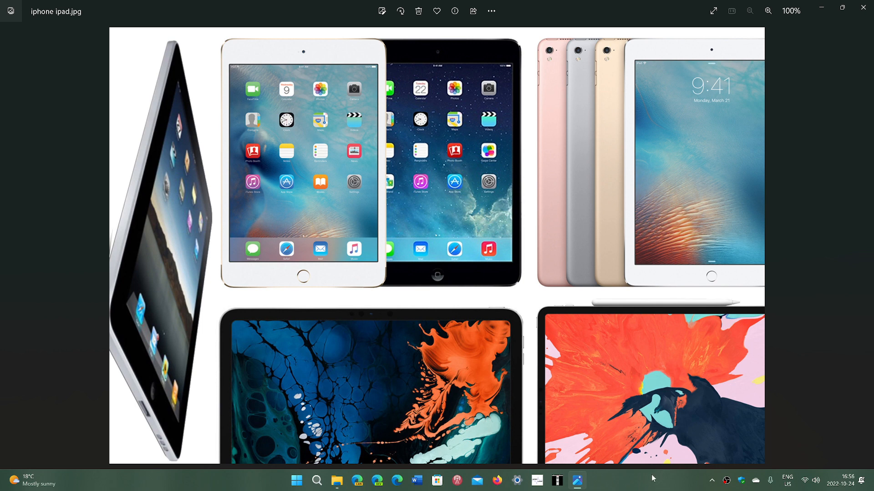